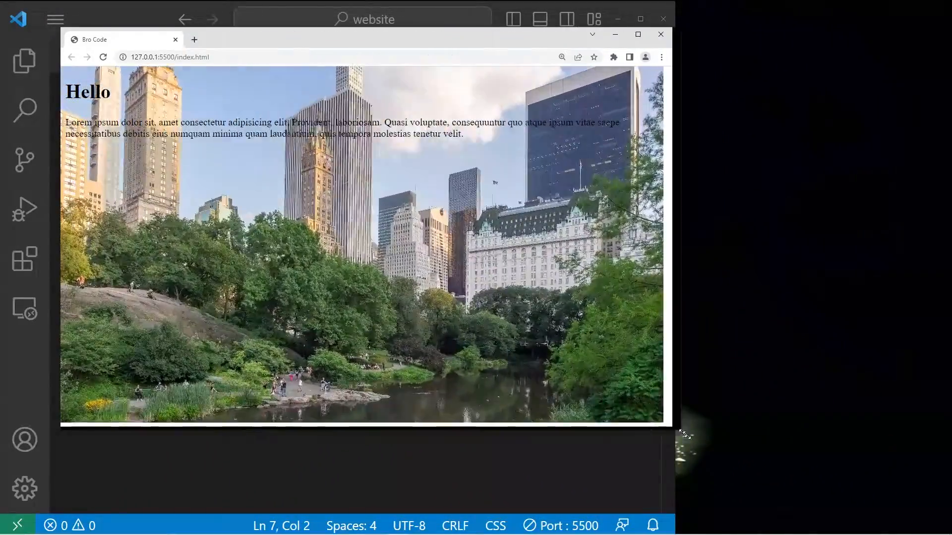
Step: Resize the Chrome preview into a narrow window docked right of the editor
drag(664, 428, 904, 496)
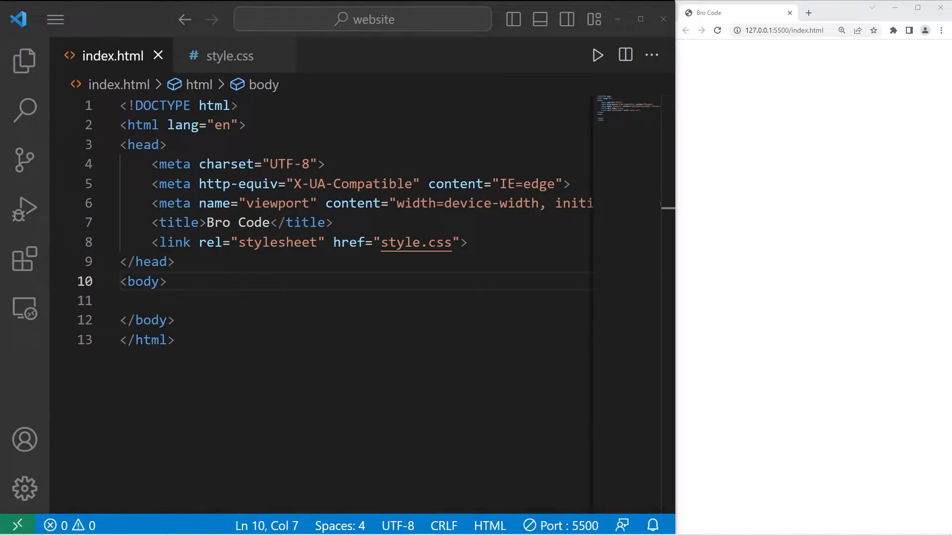
mouse_move(23, 60)
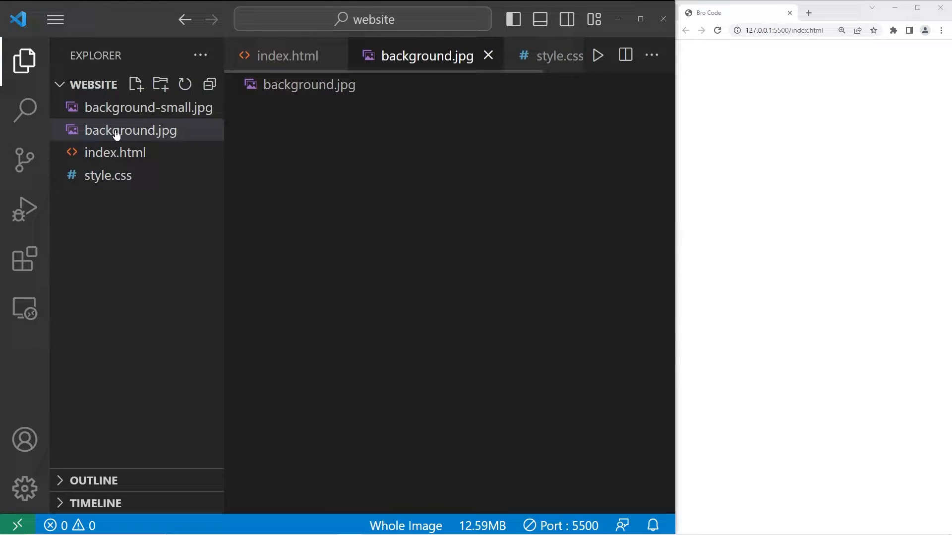
Step: Preview background.jpg from the Explorer, then hide the file list
click(130, 130)
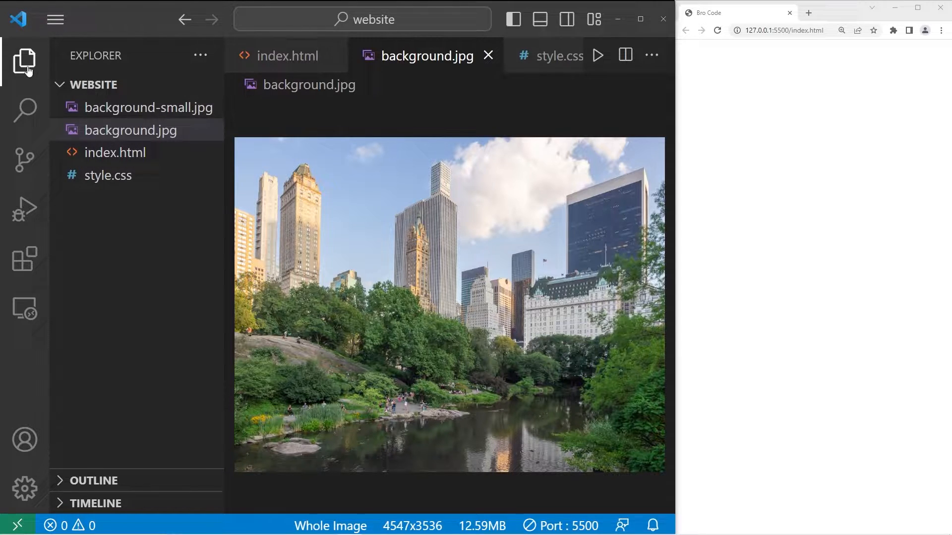
click(287, 56)
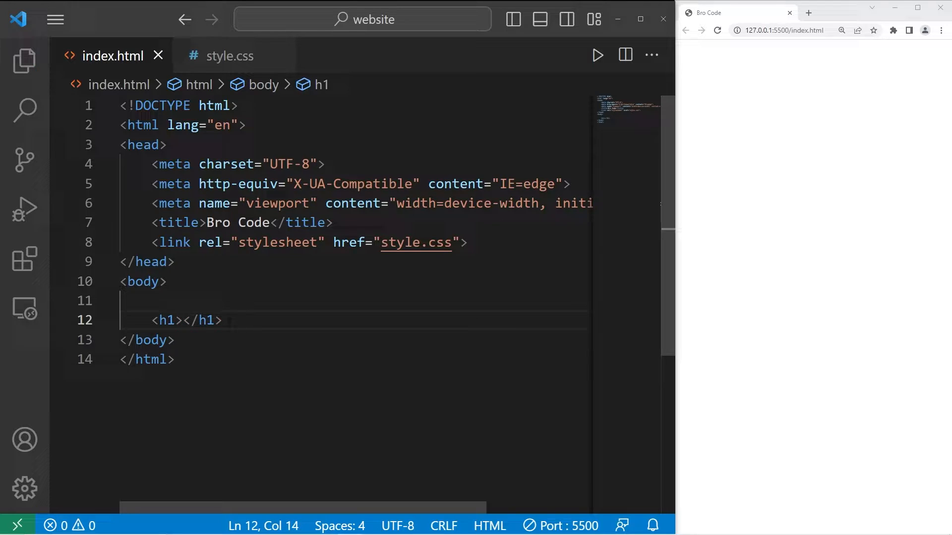
Step: Write an h1 reading Hello followed by a lorem ipsum paragraph in the body
text(Hello)
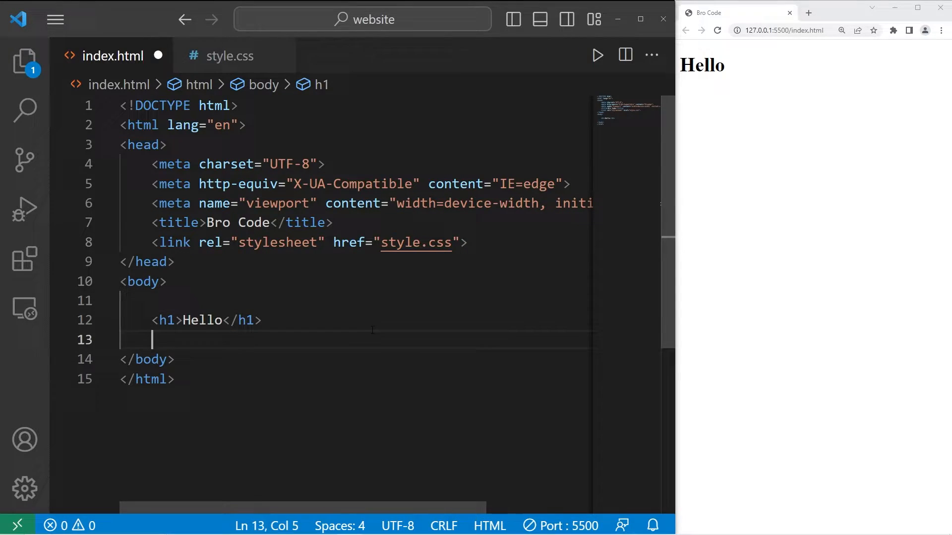
text(<p></p>)
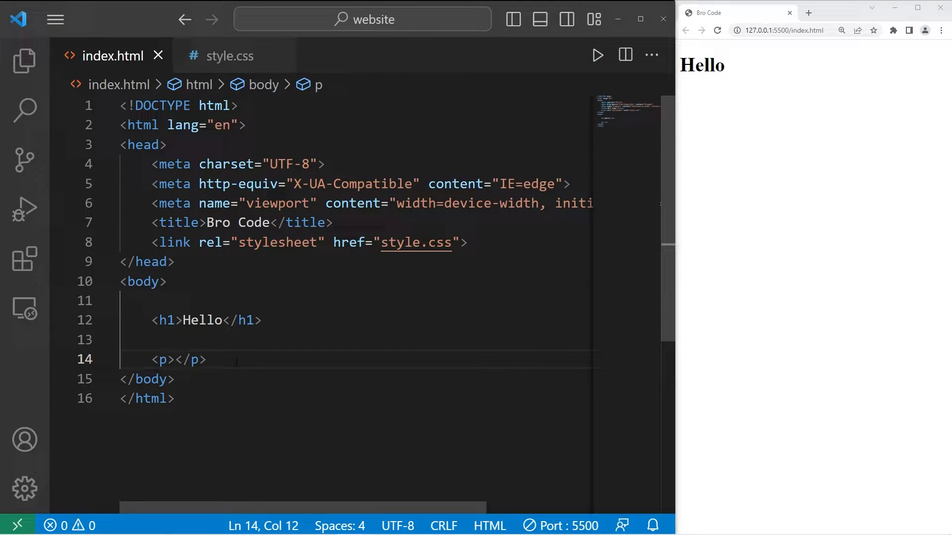
text(lore)
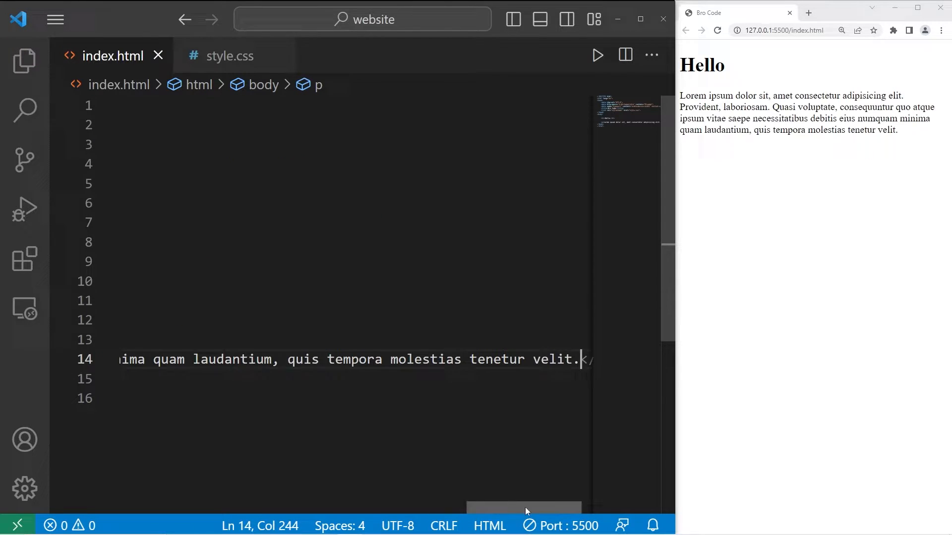
scroll(left, 3)
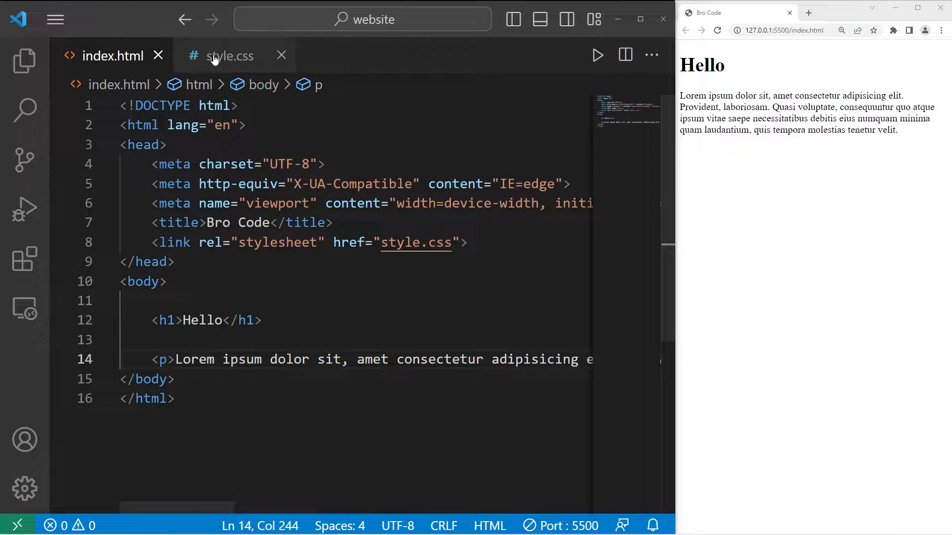
Step: In style.css, start a body rule with a background-image: url(); declaration
click(229, 55)
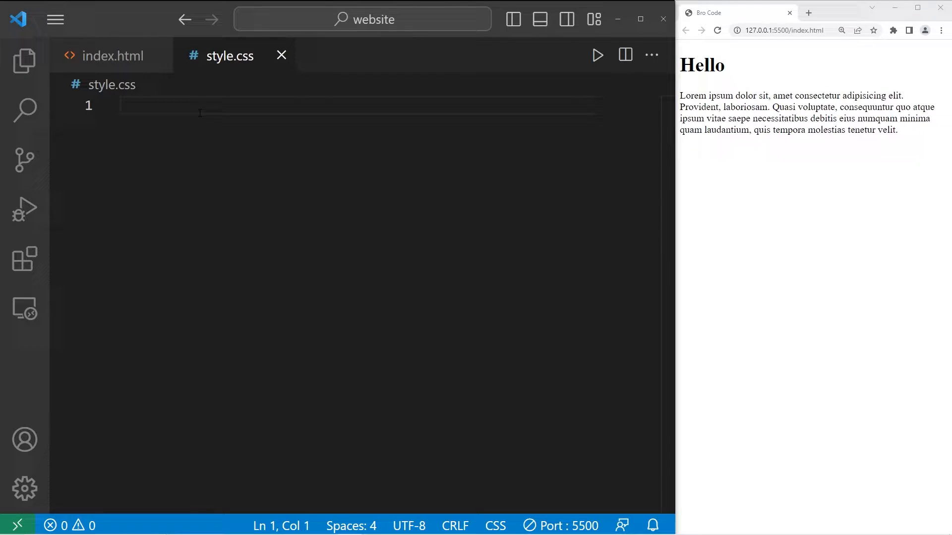
text(body{)
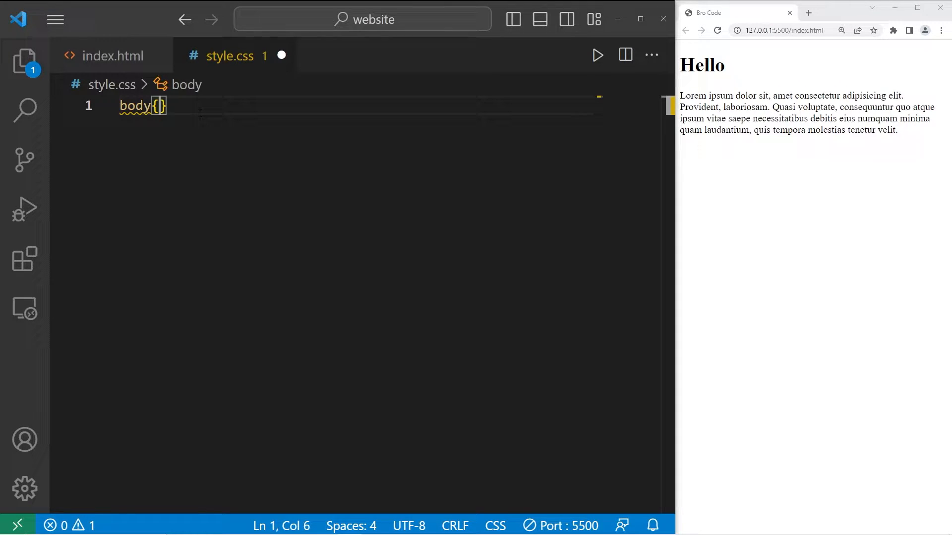
text(b)
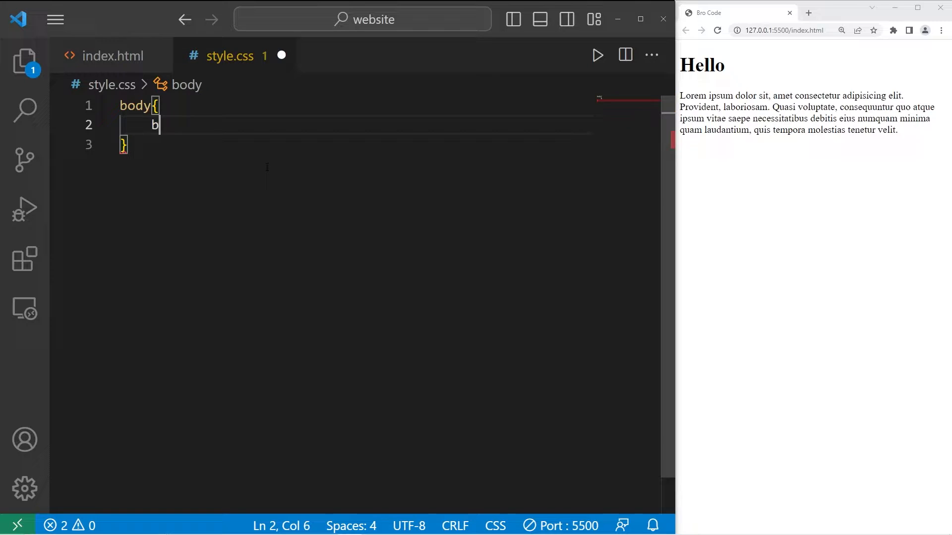
text(ackground-)
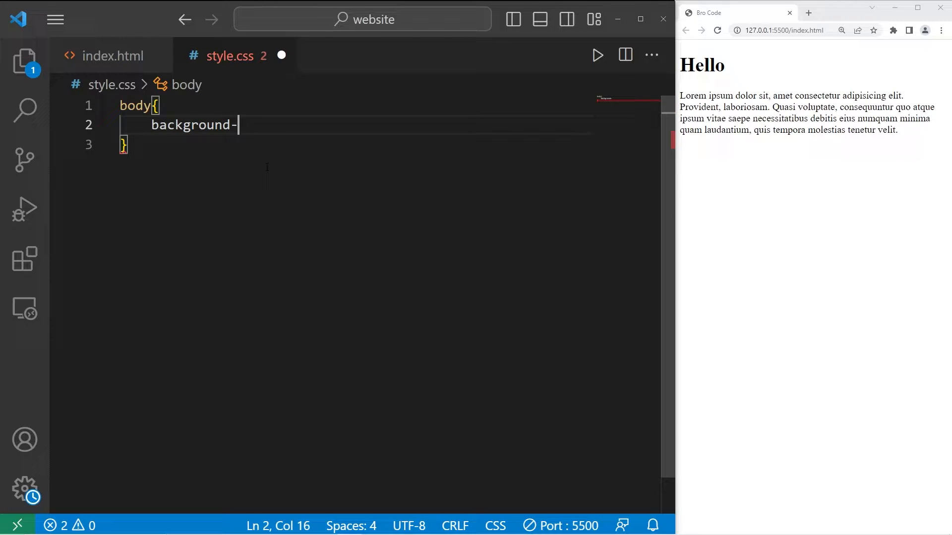
text(image:)
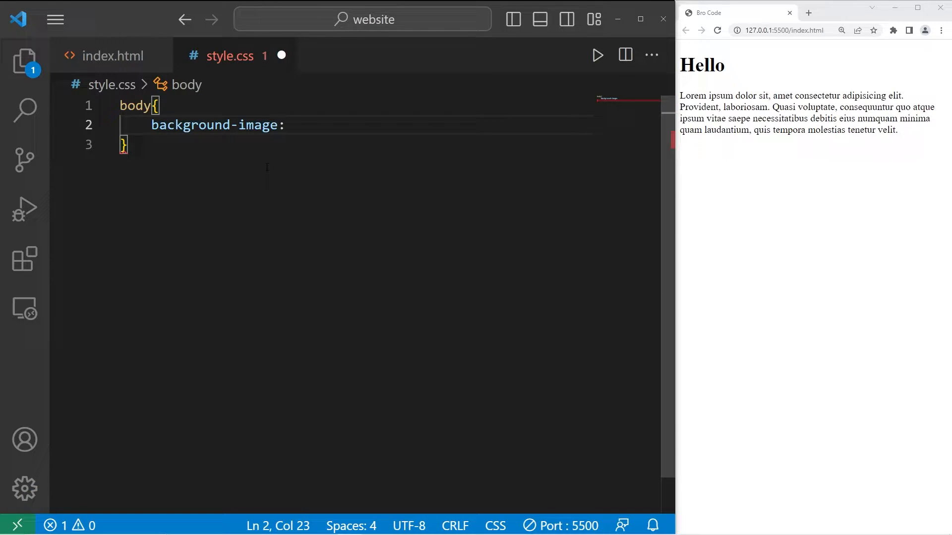
text(url())
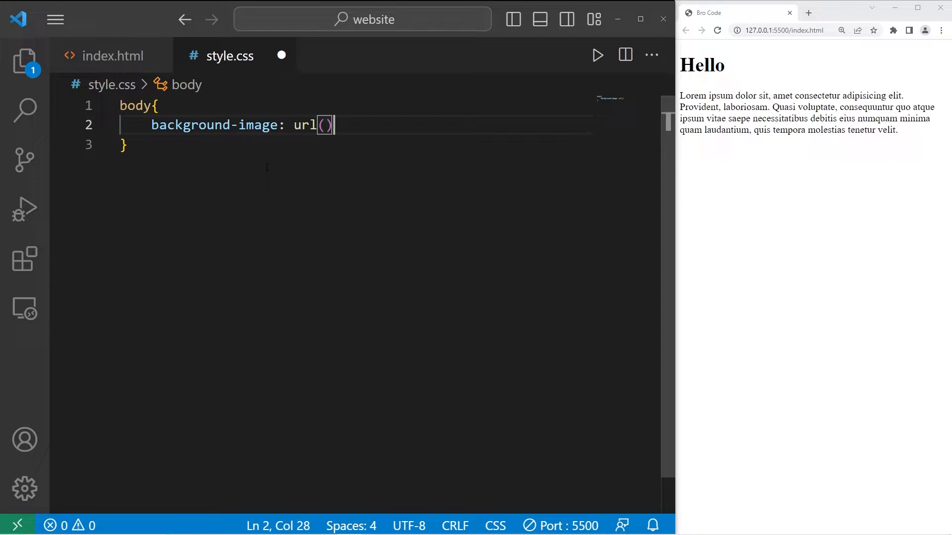
text(;)
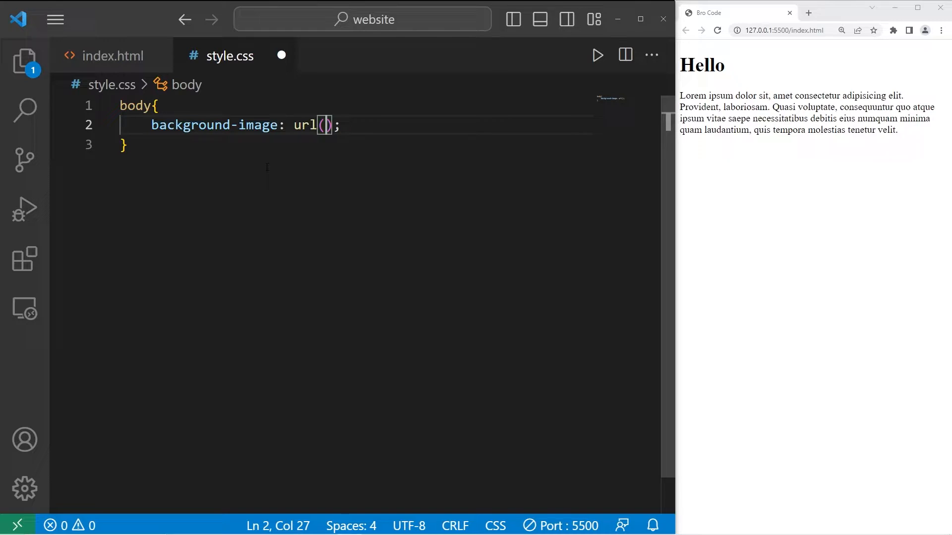
Step: Check the image name in Explorer and complete the value as url(background.jpg);
click(24, 61)
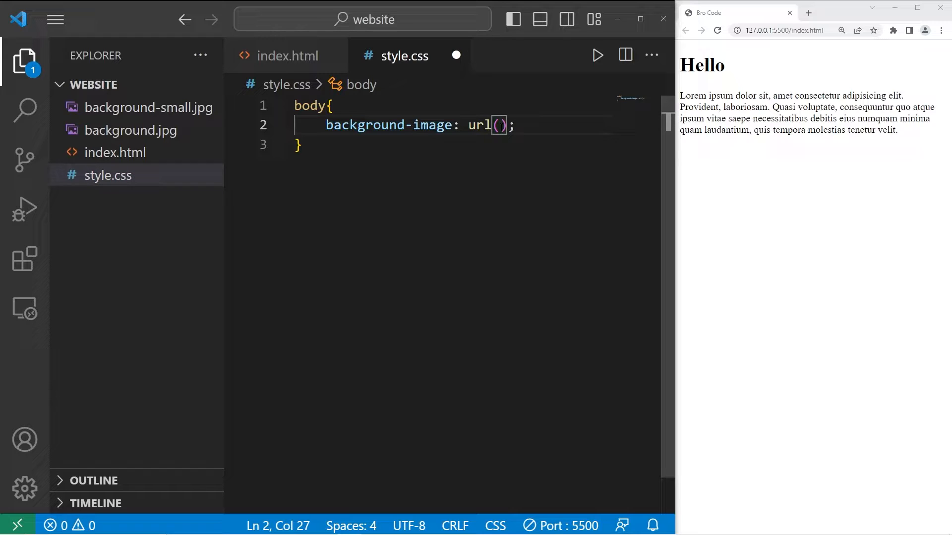
text(background.)
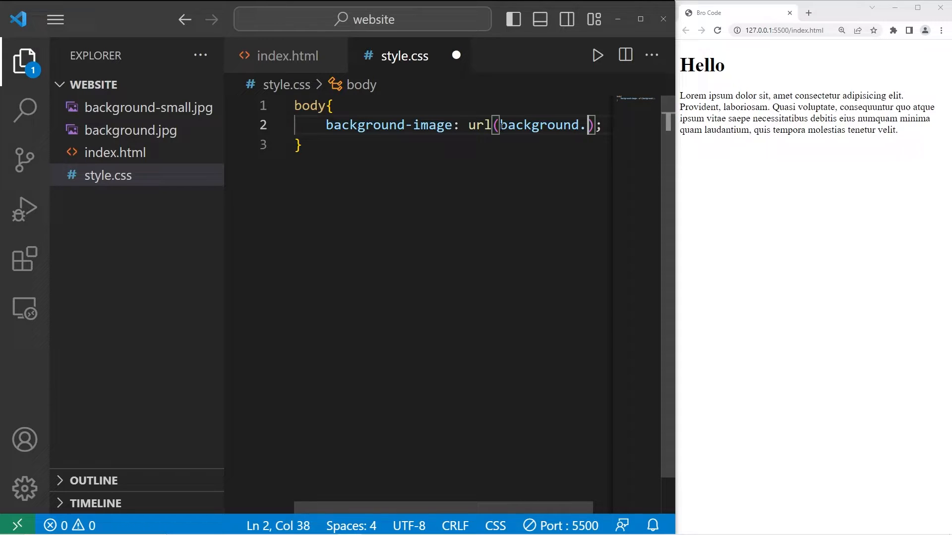
text(jpg)
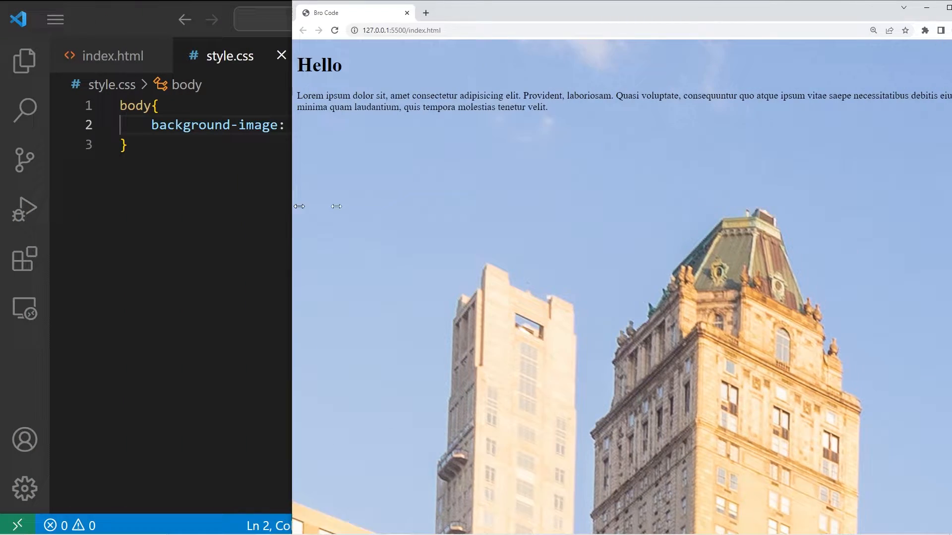
text(url(background.jpg);)
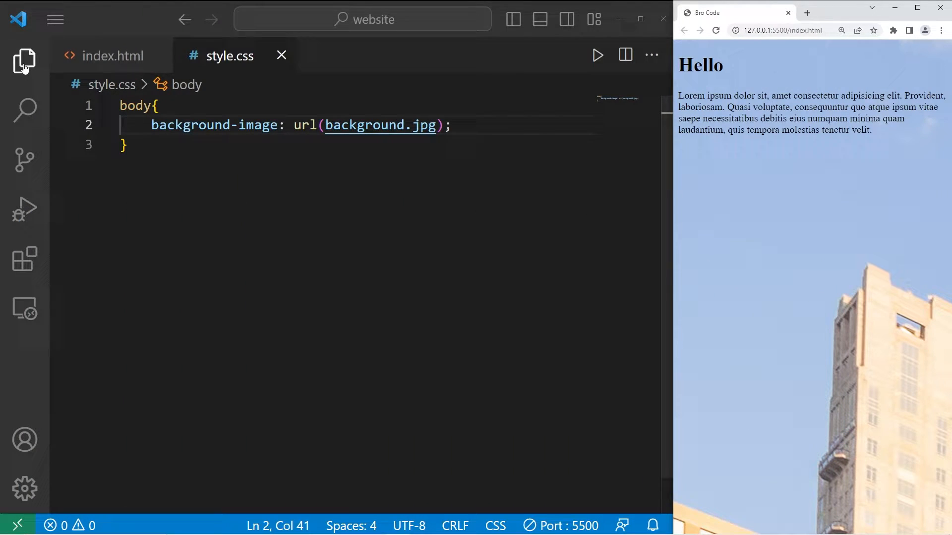
Step: Preview background-small.jpg from the Explorer to use it as the body background
click(24, 61)
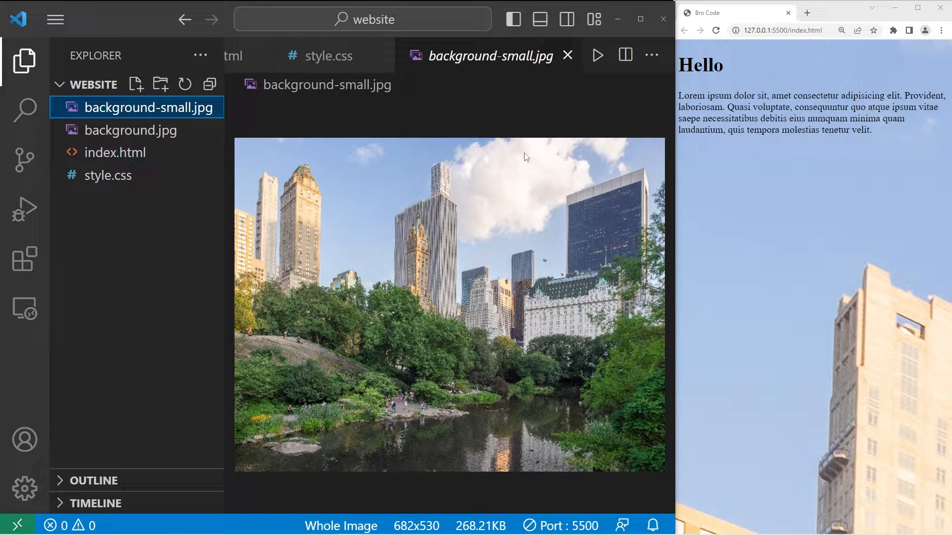
click(401, 56)
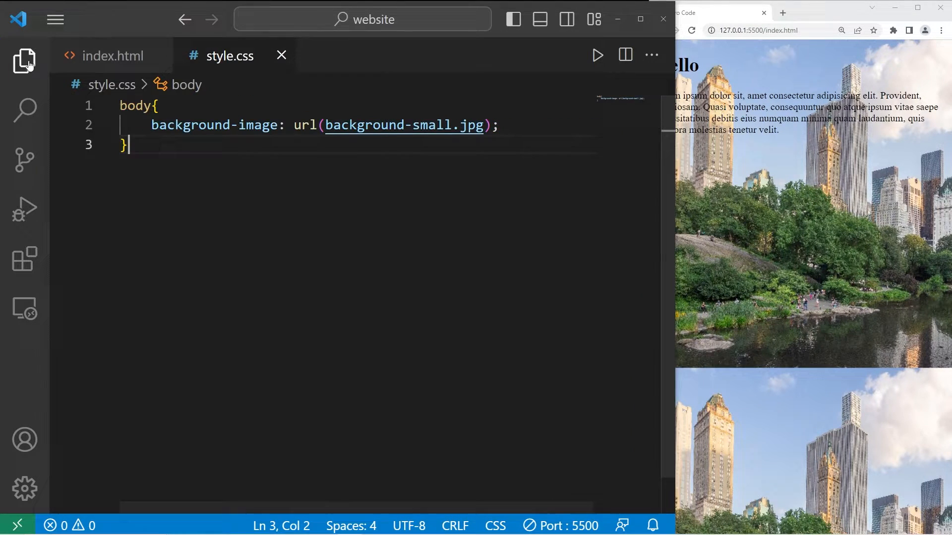
Step: Add background-repeat: no-repeat to the body rule and widen the preview to check
text(b)
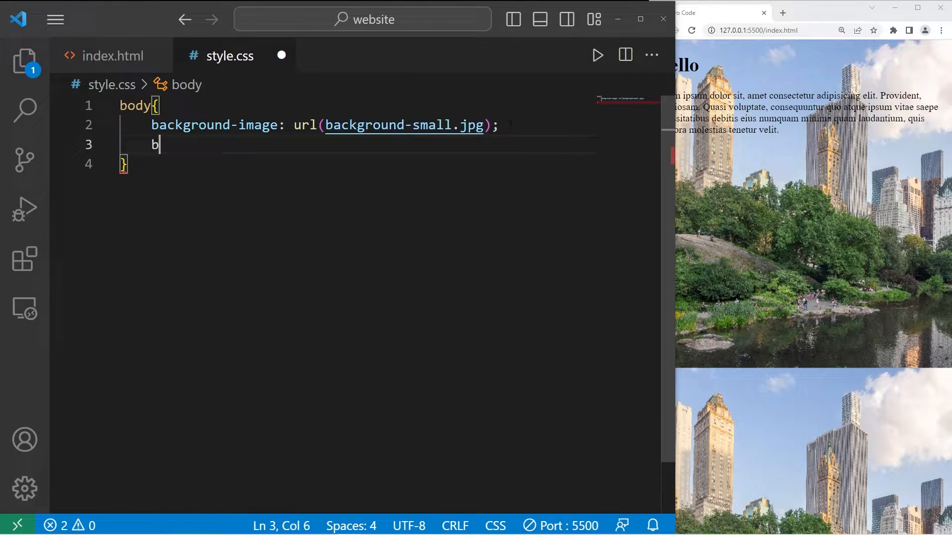
text(ackground-)
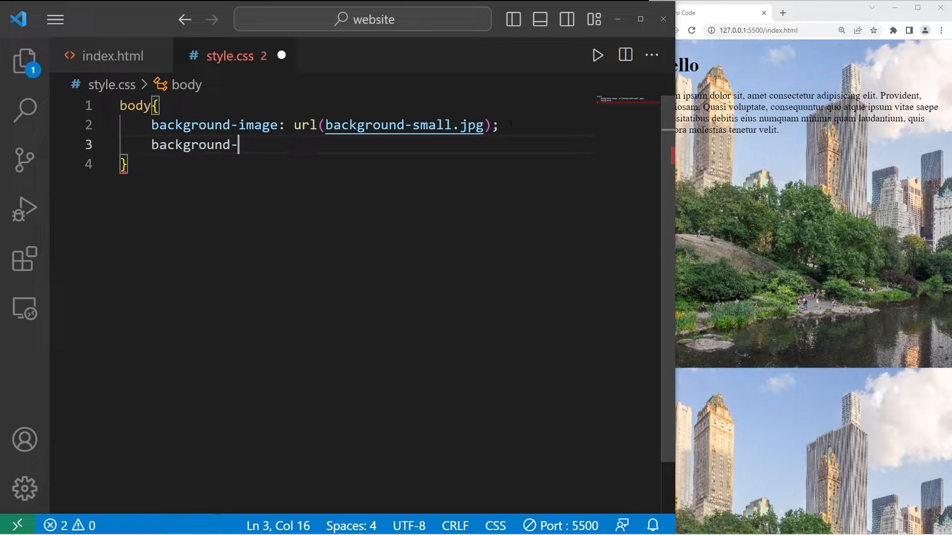
text(repeat: n)
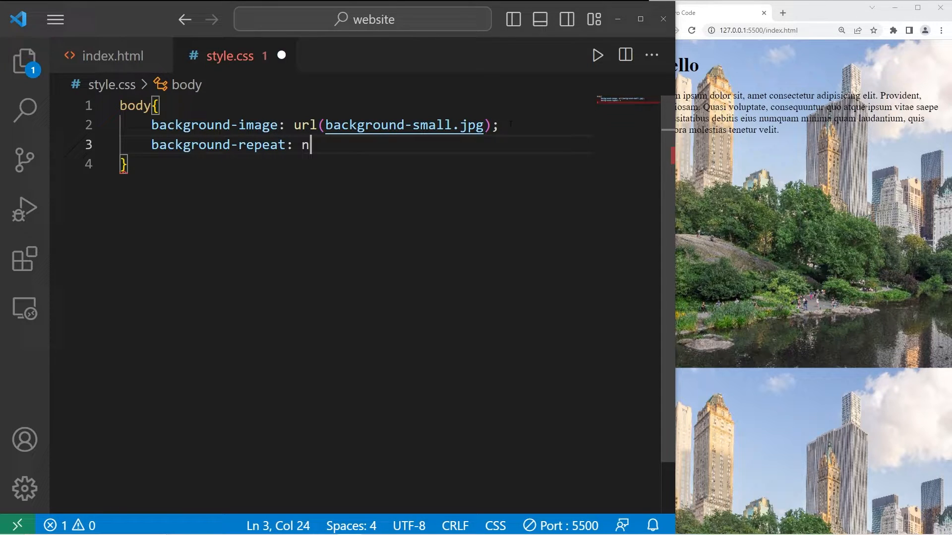
text(o-repeat;)
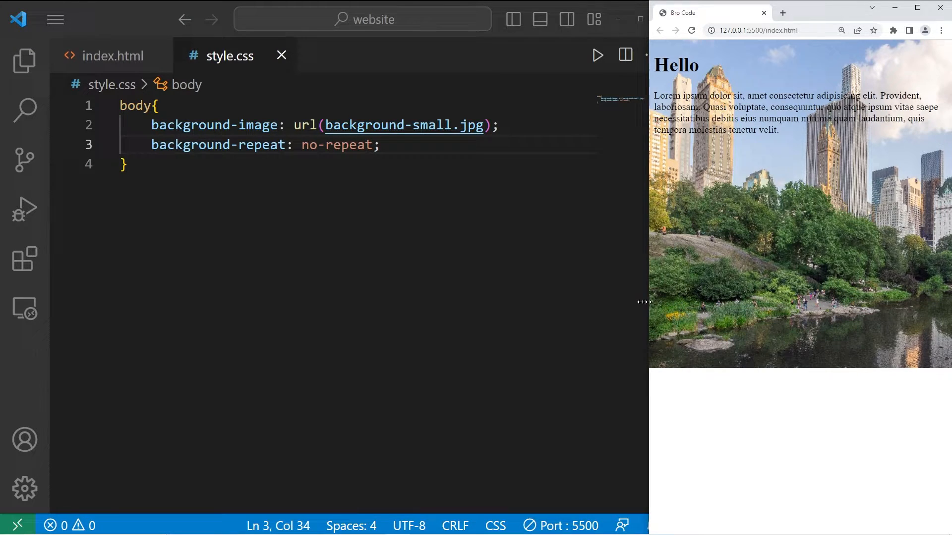
drag(644, 302, 172, 303)
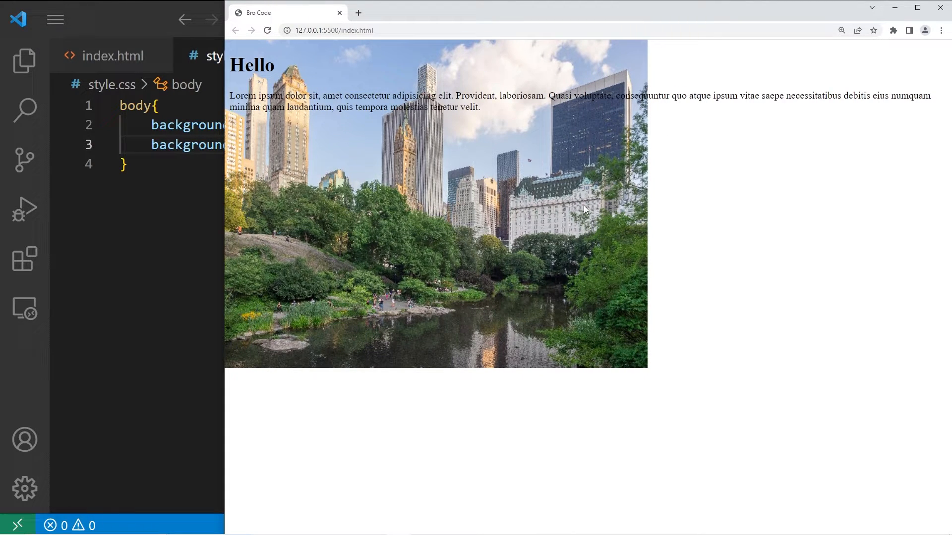
mouse_move(225, 261)
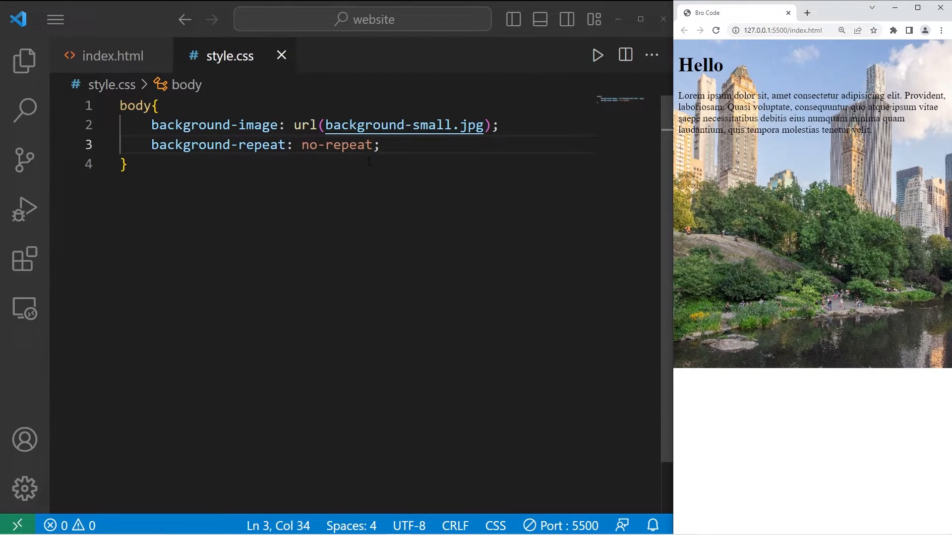
Step: Add background-position: center to the body rule
text(background)
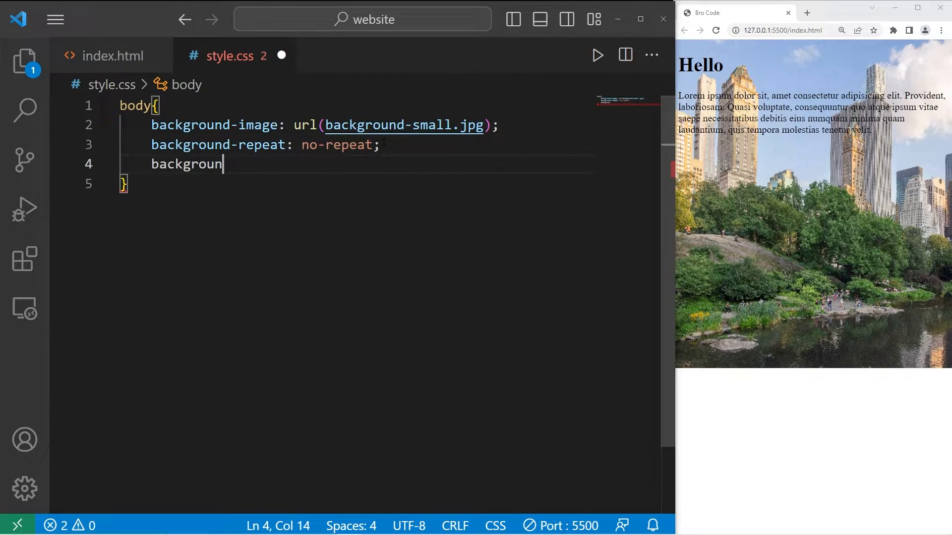
text(-posit)
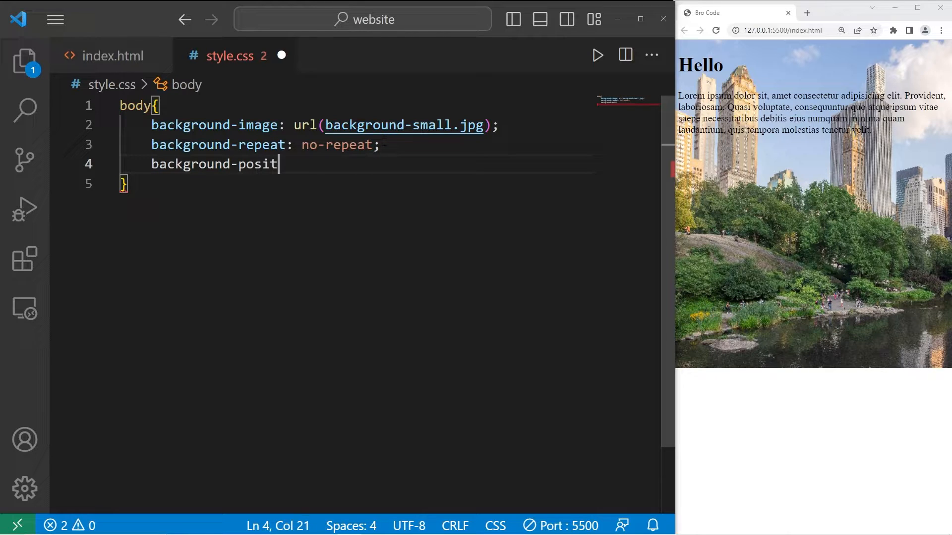
text(ion: cent)
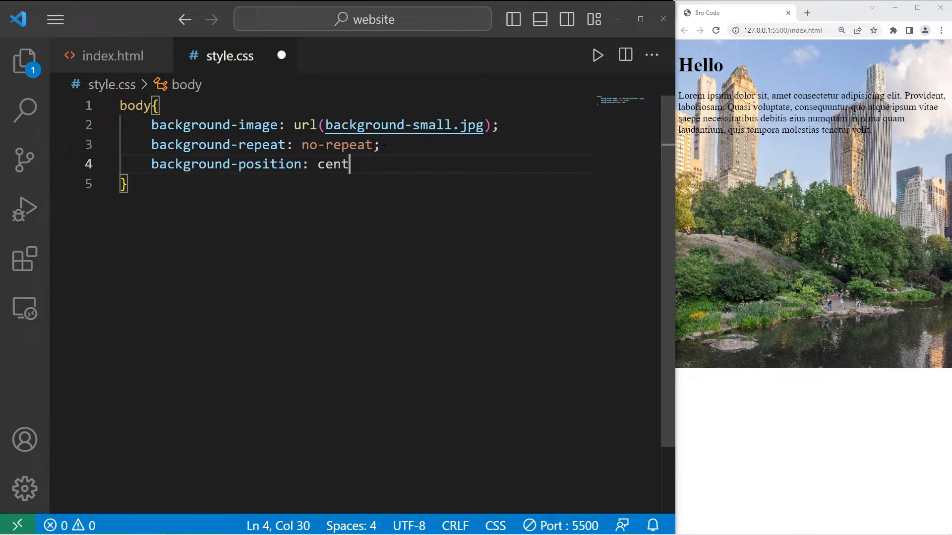
text(er;)
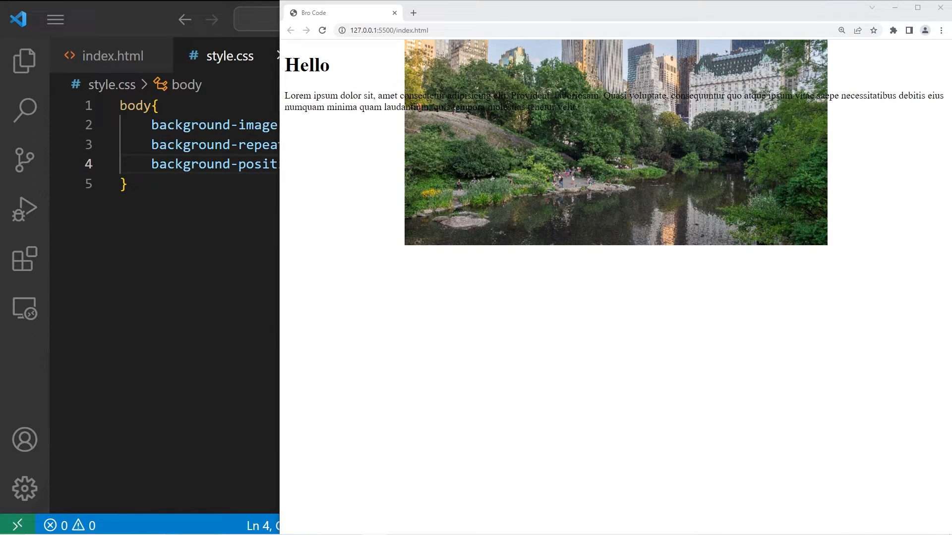
mouse_move(492, 256)
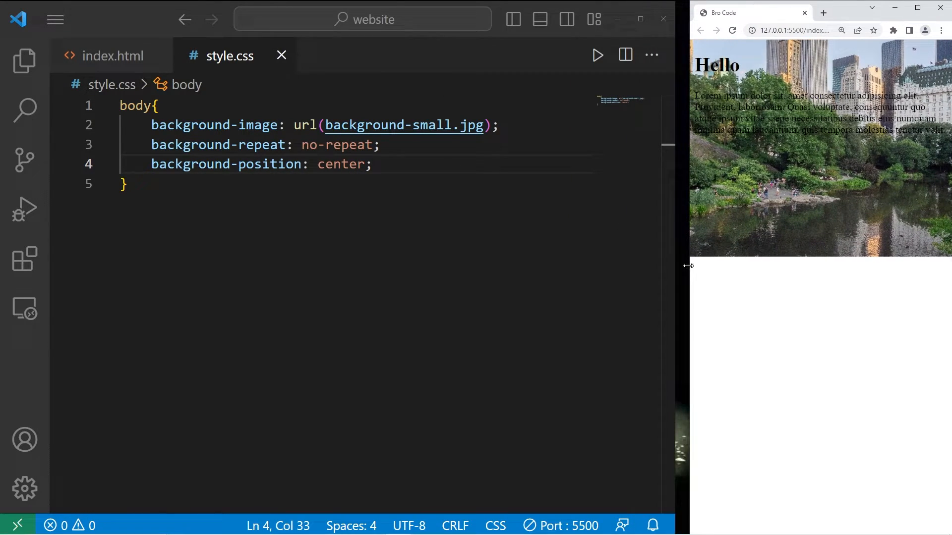
Step: Add background-attachment: fixed to the body rule
text(ba)
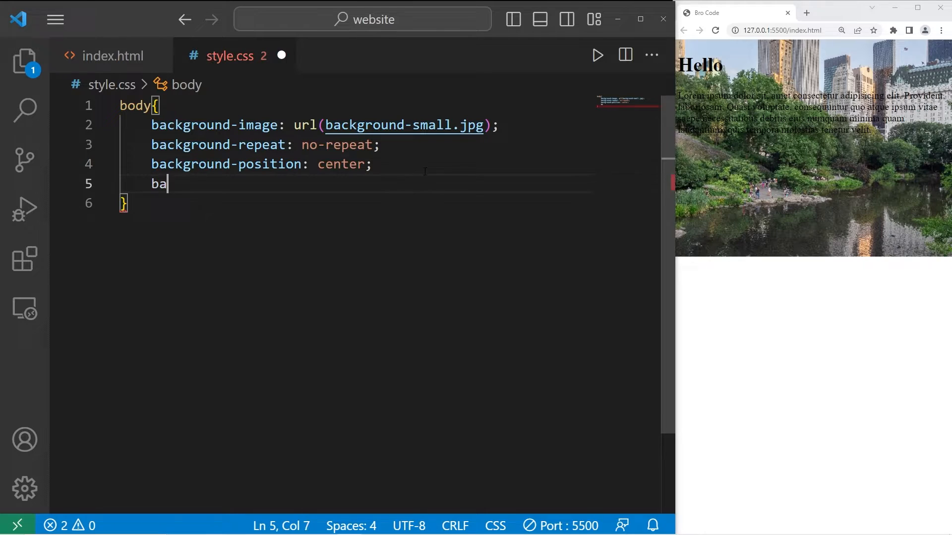
text(ckground-at)
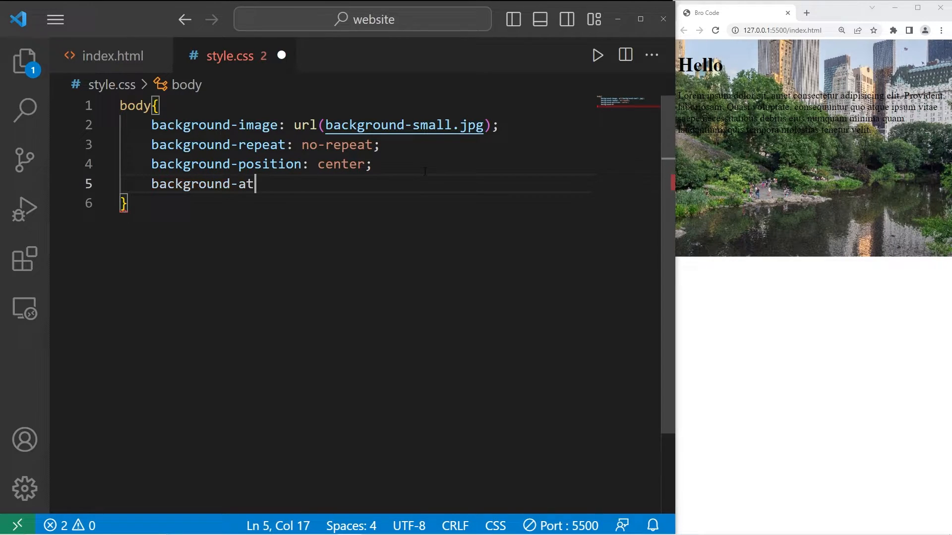
text(tachment:)
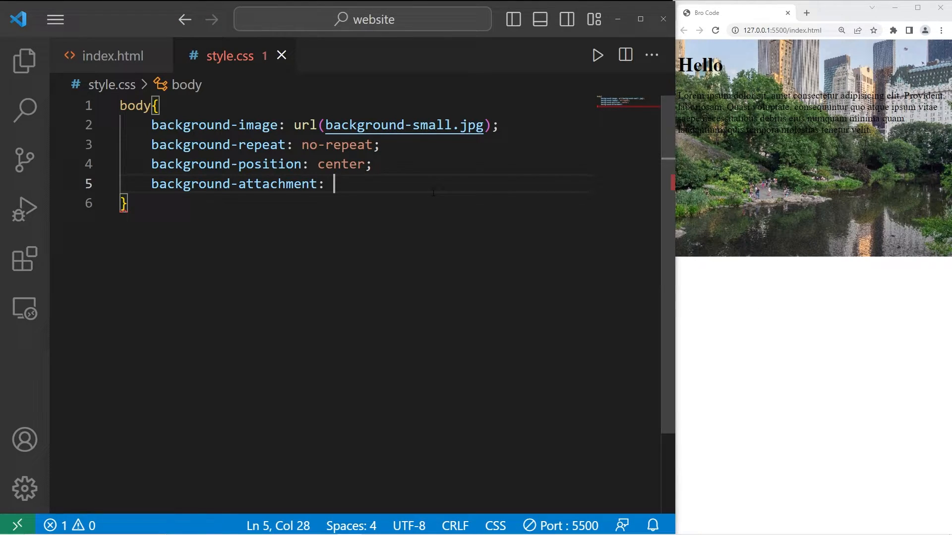
text(fixed;)
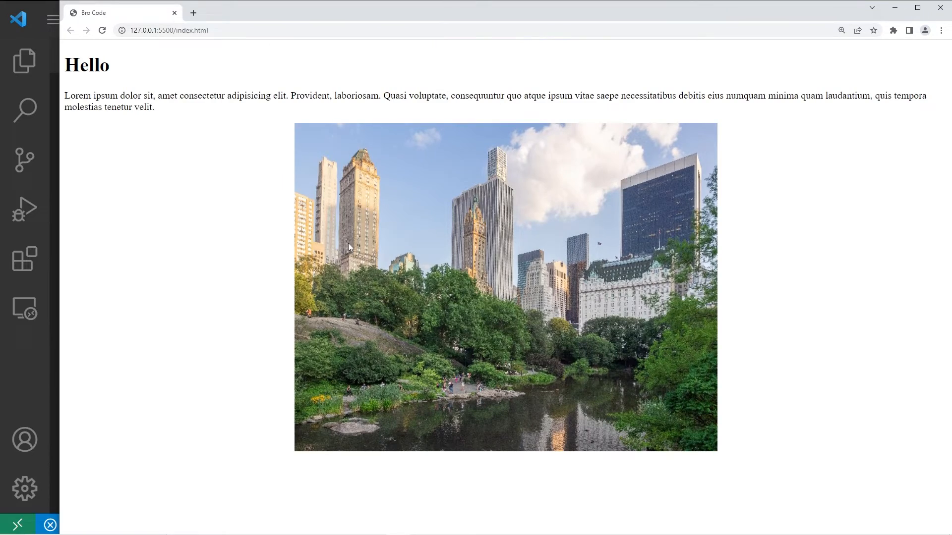
mouse_move(64, 15)
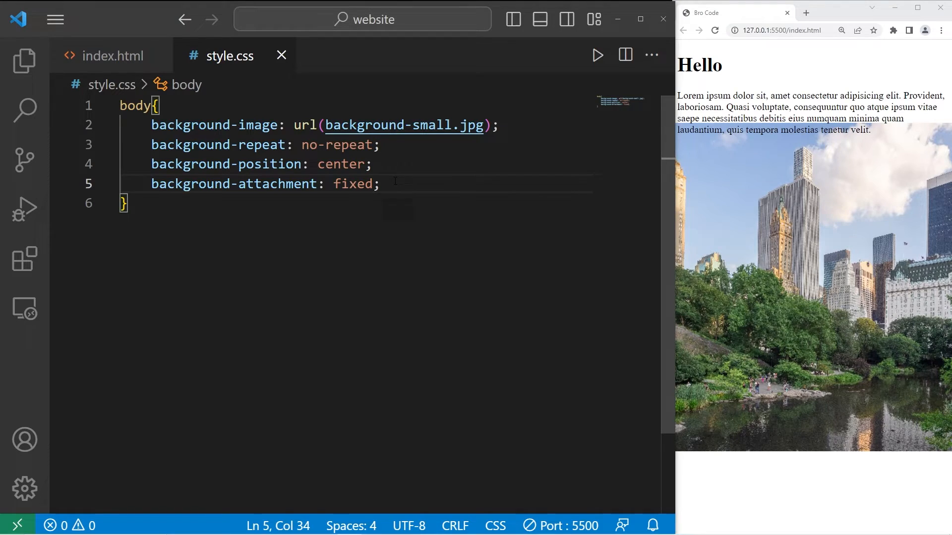
Step: Add background-size: cover to the body rule and select the heading and paragraph in the preview
text(backgrou)
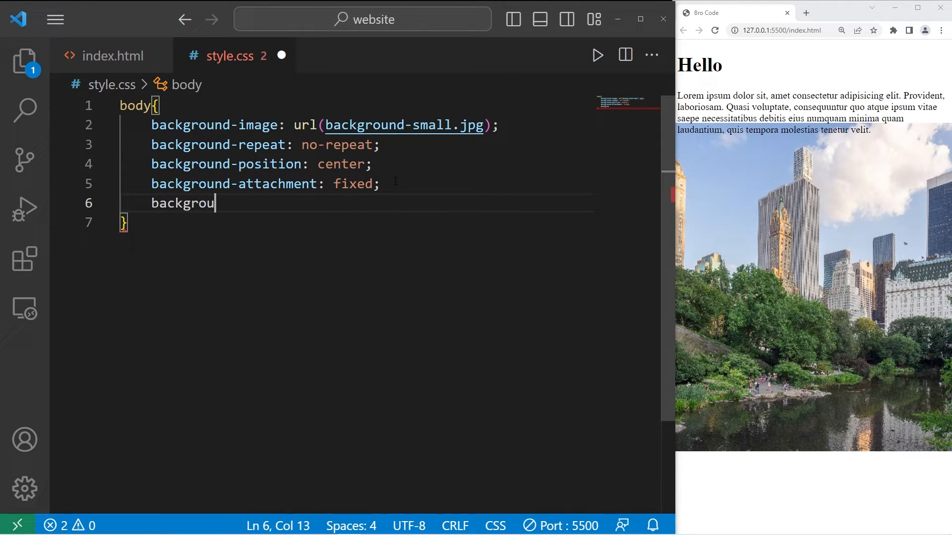
text(nd-size)
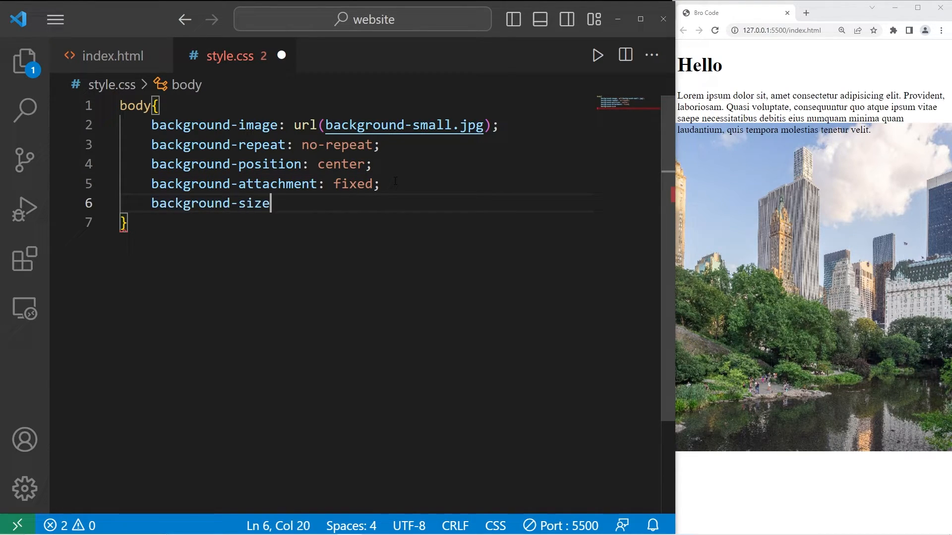
text(: cover;)
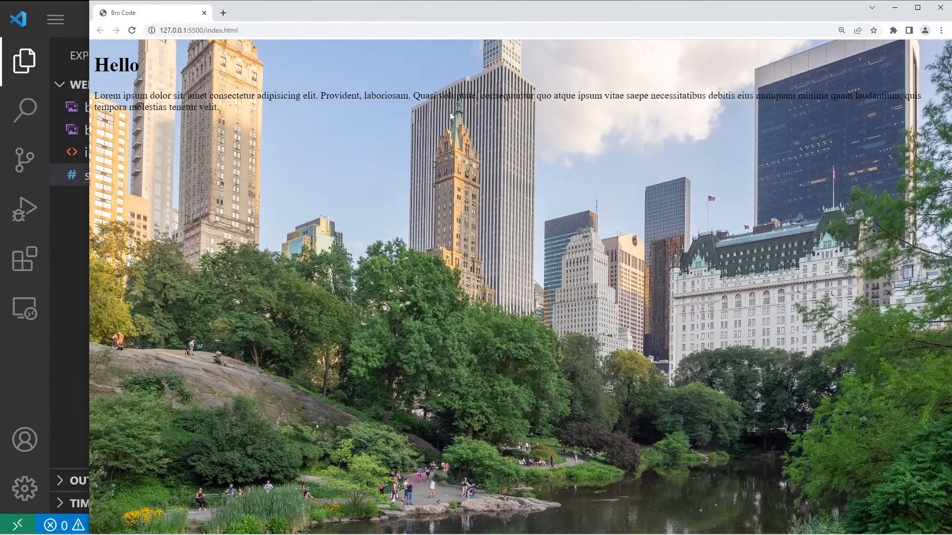
drag(97, 65, 218, 106)
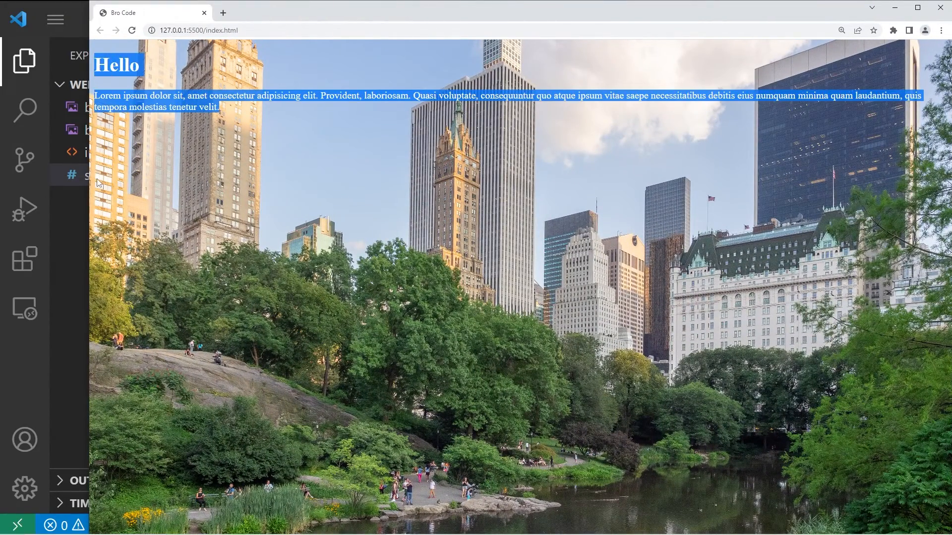